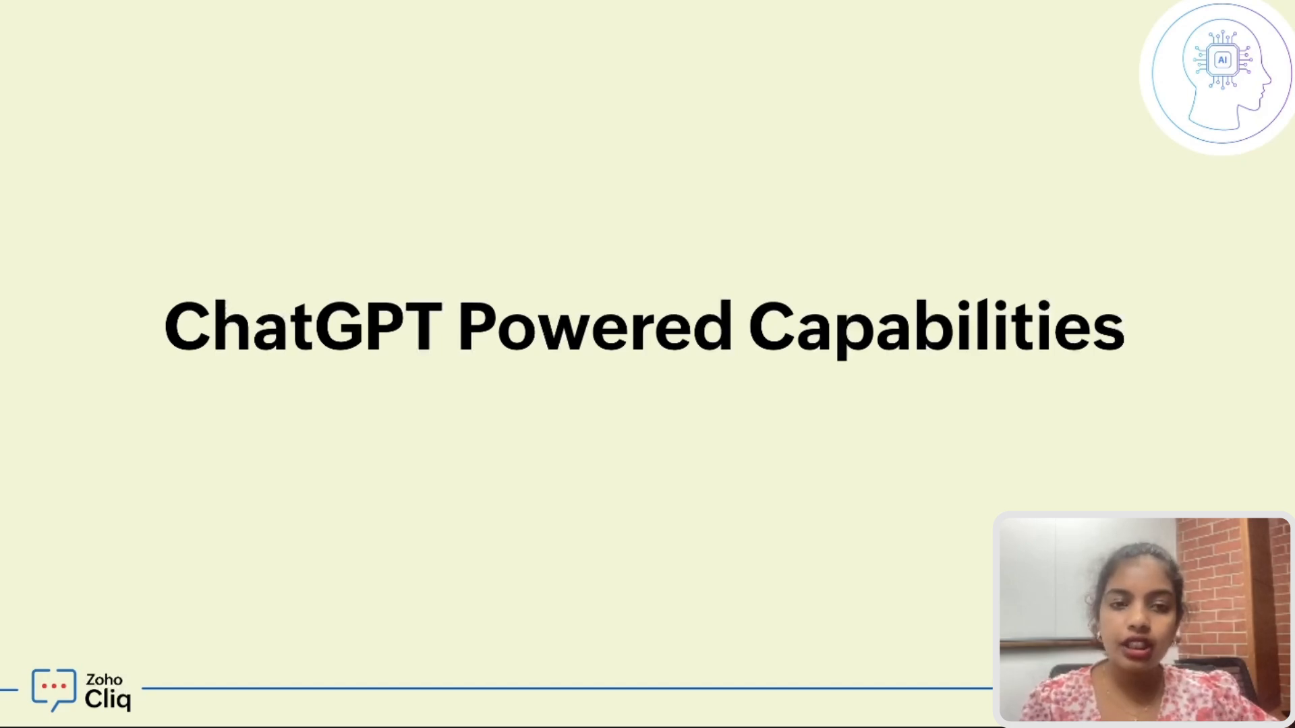
Step: Advance from the ChatGPT Powered Capabilities slide to the Whiteboard Content Generation slide
key(right)
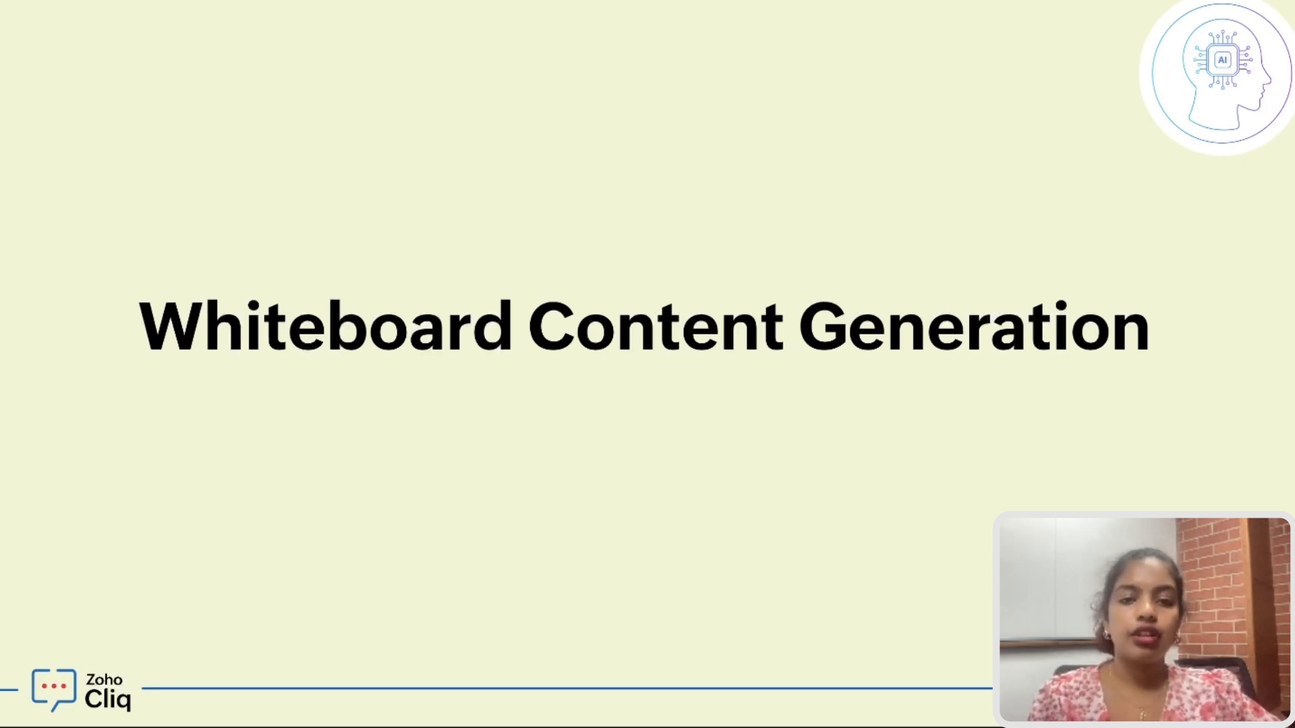
Step: Play the embedded whiteboard sketching demo video and let it run
click(531, 332)
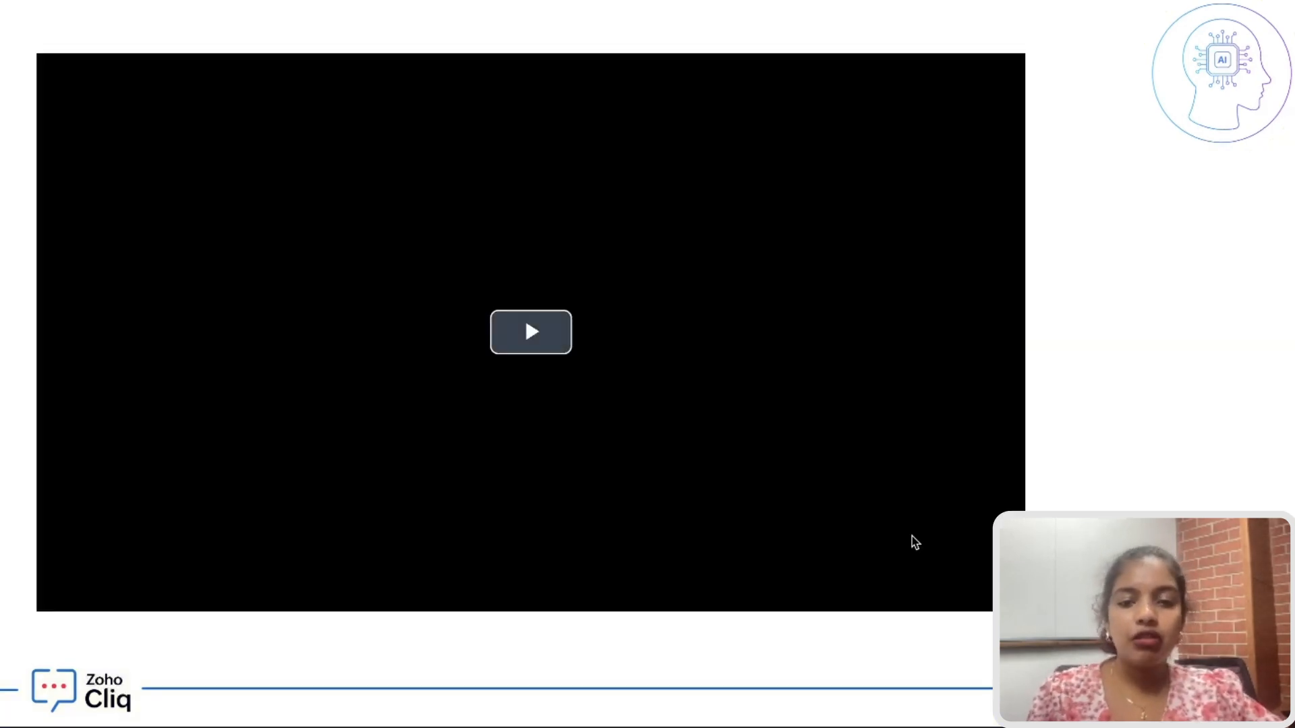
click(530, 331)
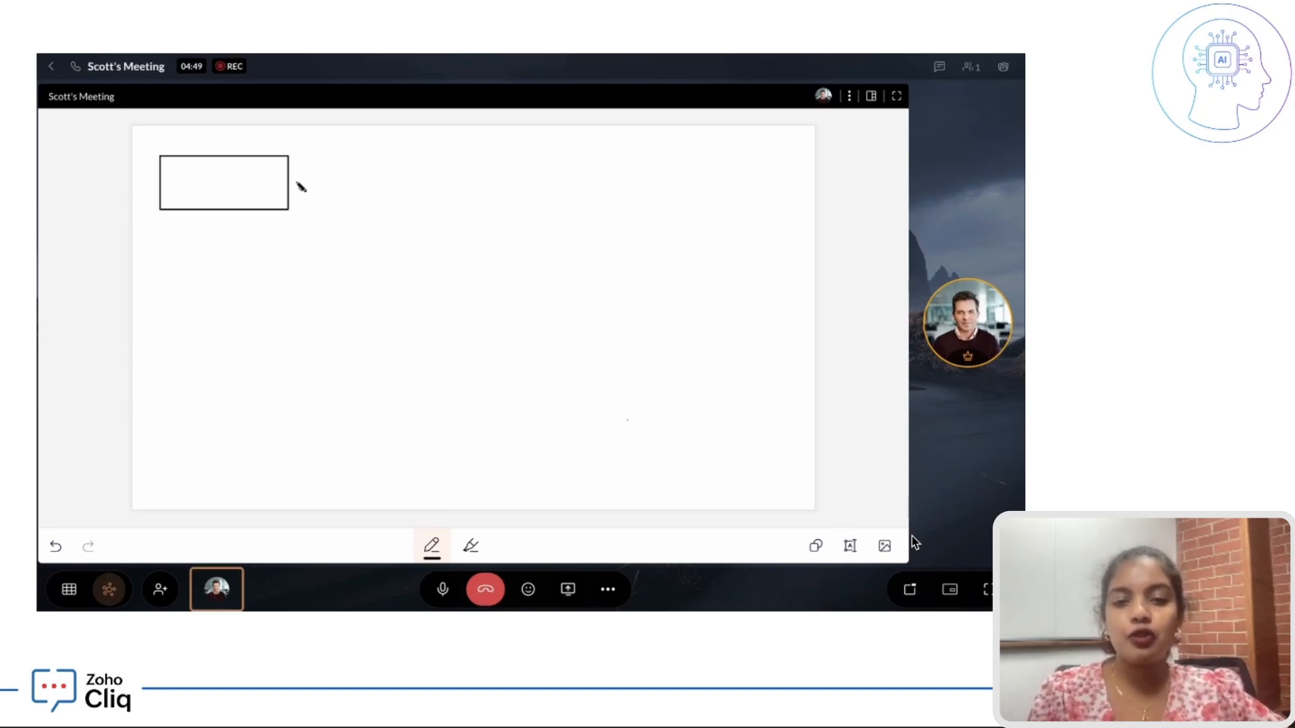
drag(292, 182, 361, 181)
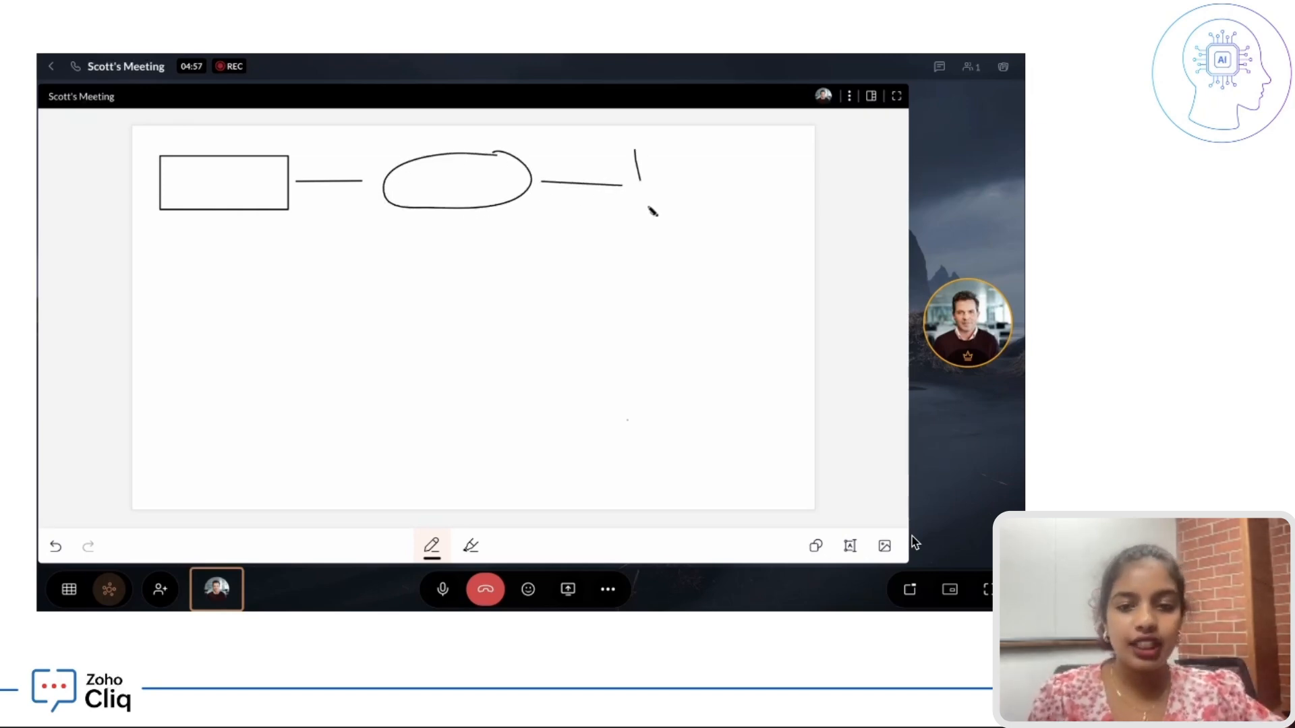
drag(635, 145, 741, 221)
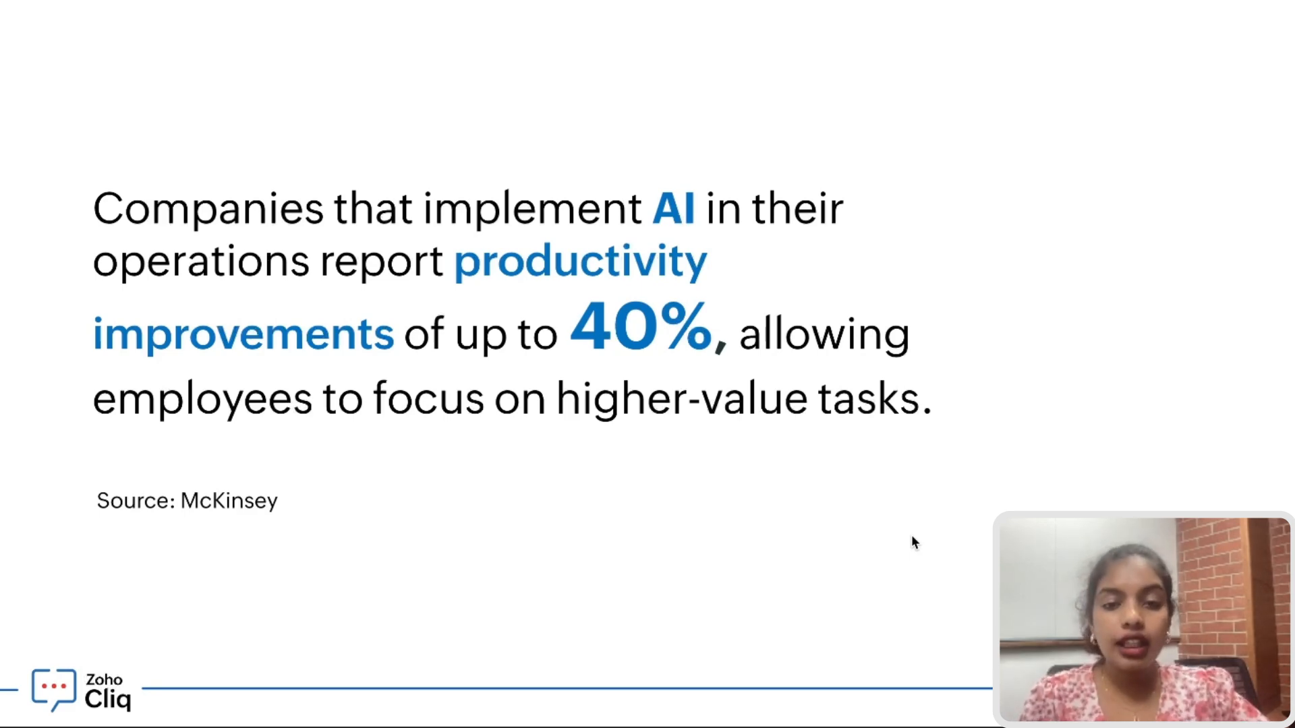
Step: Advance to the AI message summary slide with the Training conversation summary
key(Right)
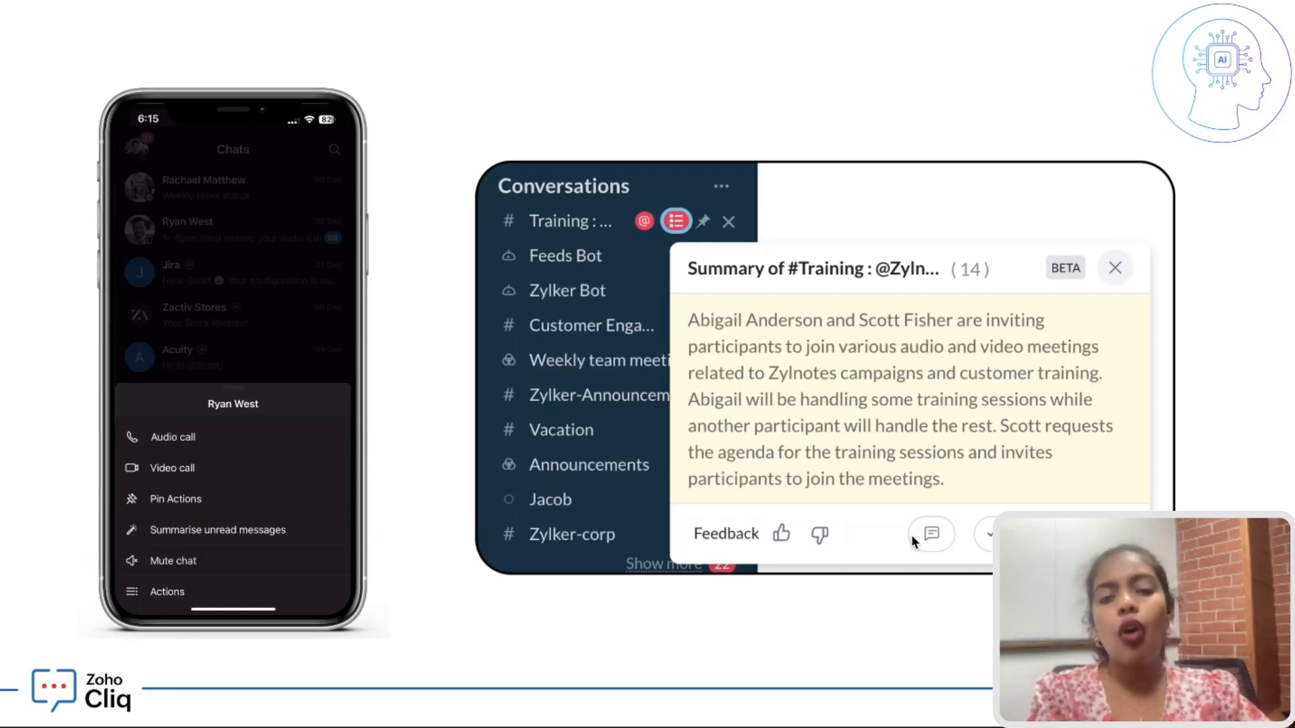
click(219, 529)
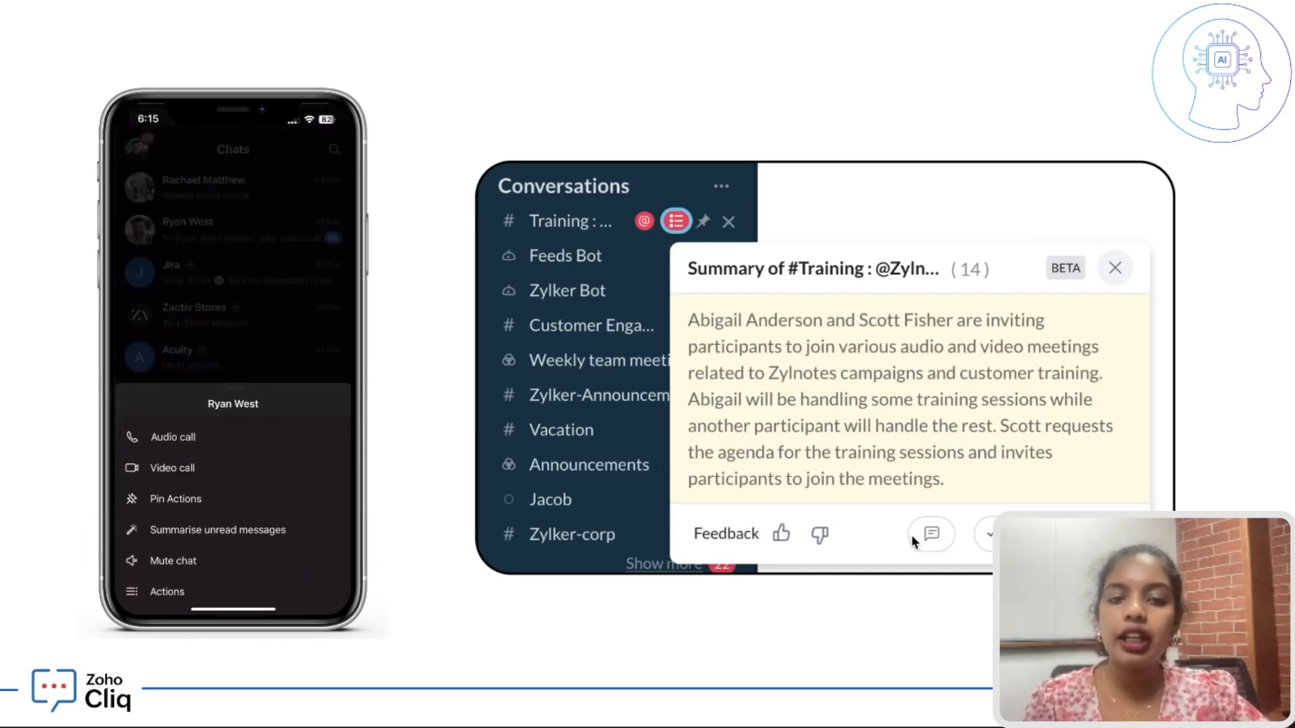
mouse_move(219, 528)
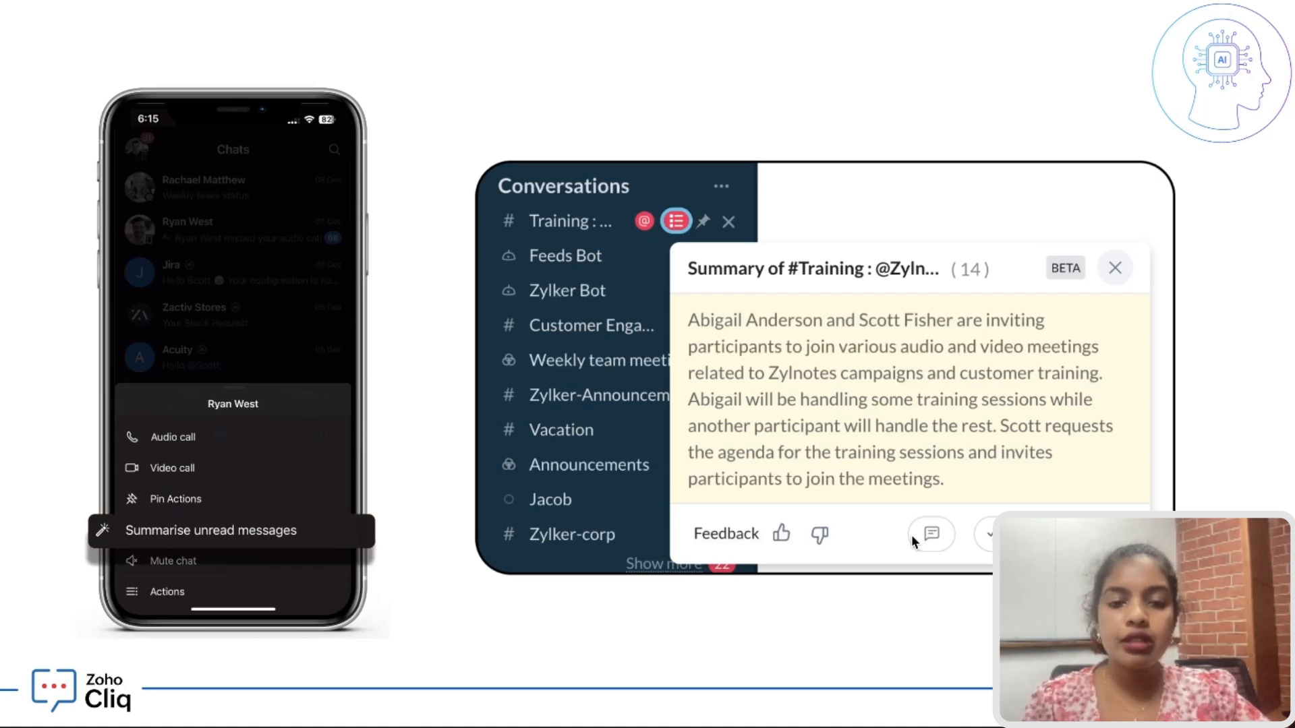
click(210, 529)
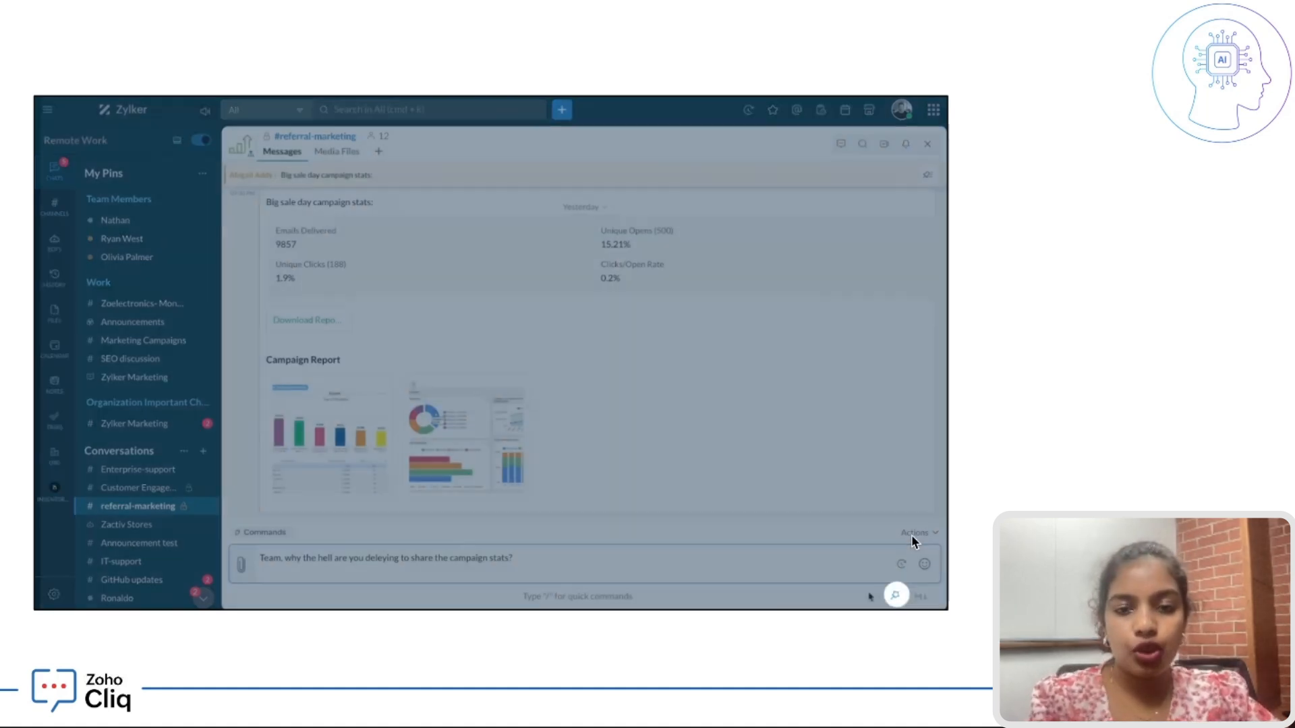
Step: Bring up the Writing assistant on the angry campaign-stats draft in #referral-marketing
click(896, 594)
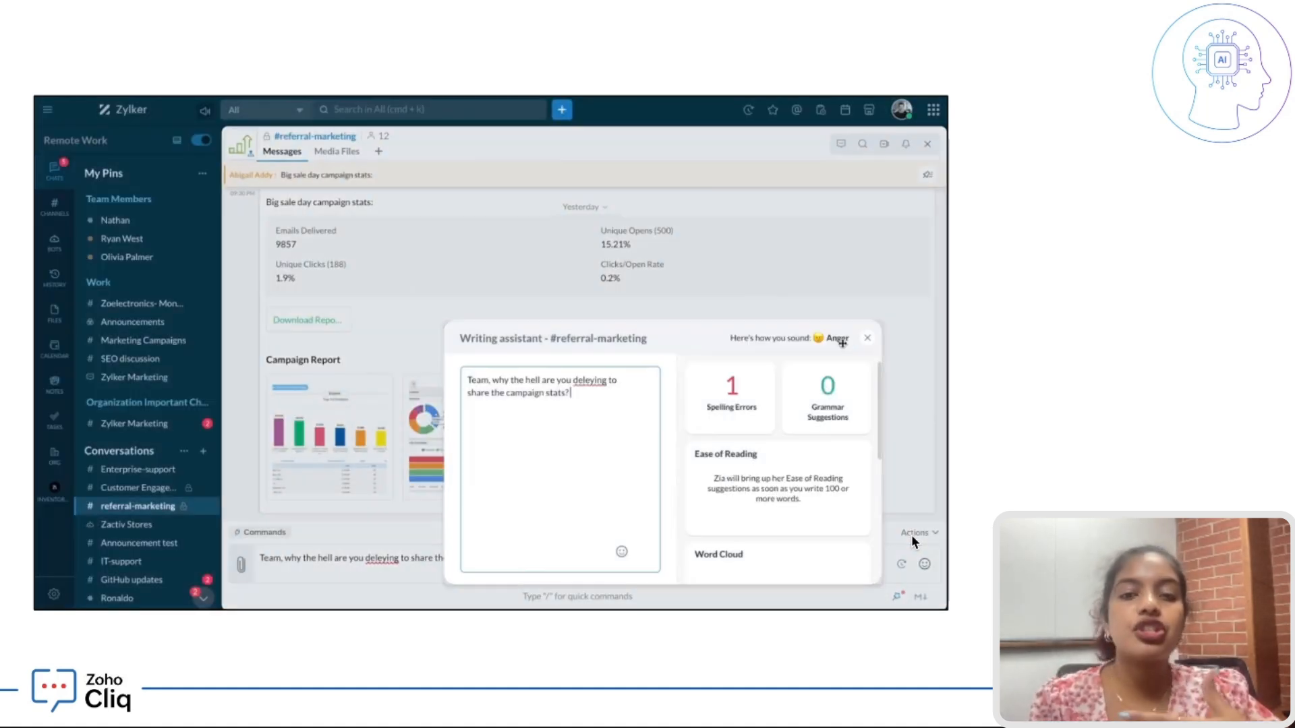
Step: Review the spelling fix, rewrite the draft to ask for 'the campaign details on time without delaying.', then close the assistant
click(730, 397)
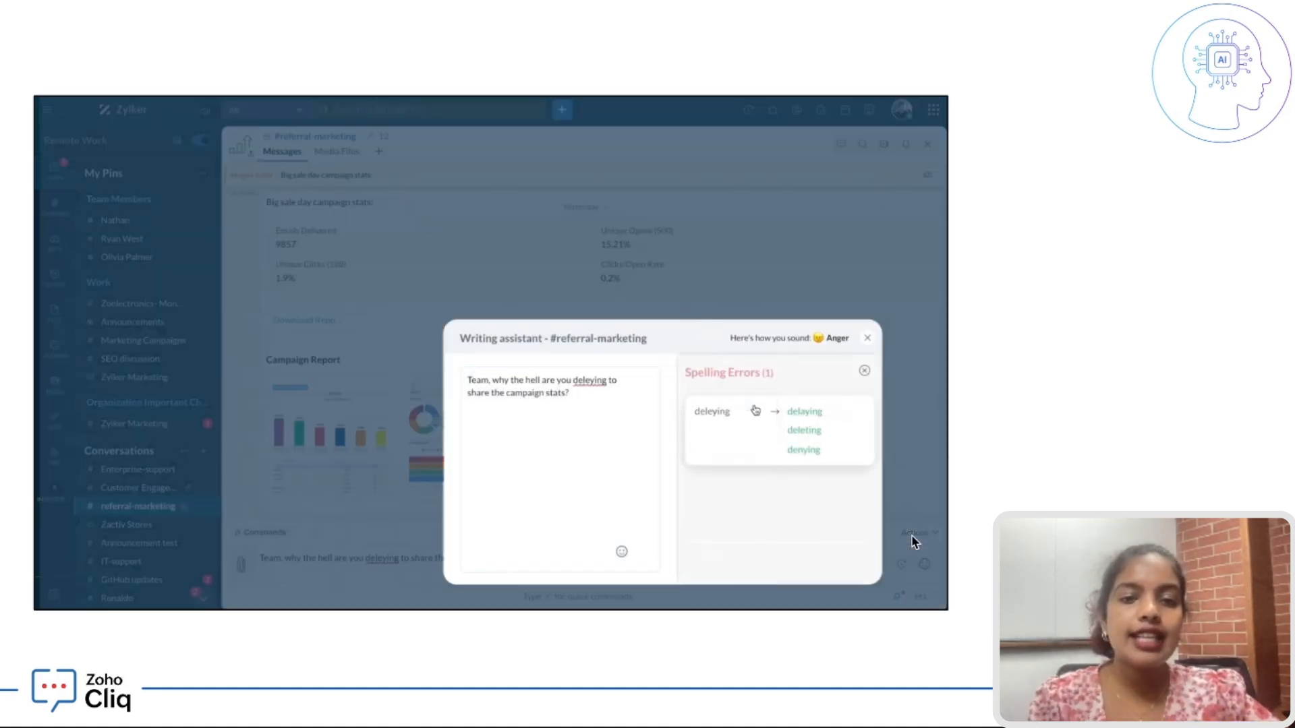
click(804, 411)
text(Team, please share)
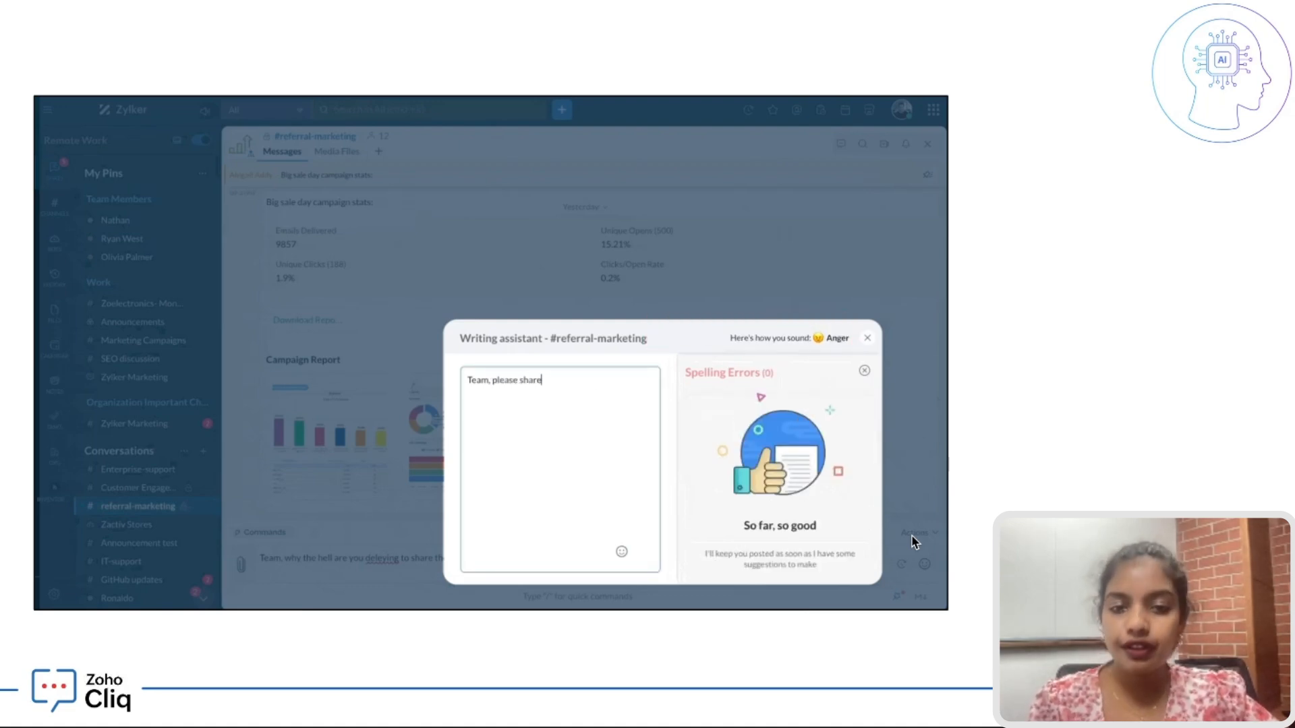
text(the campaign details on time without delaying.)
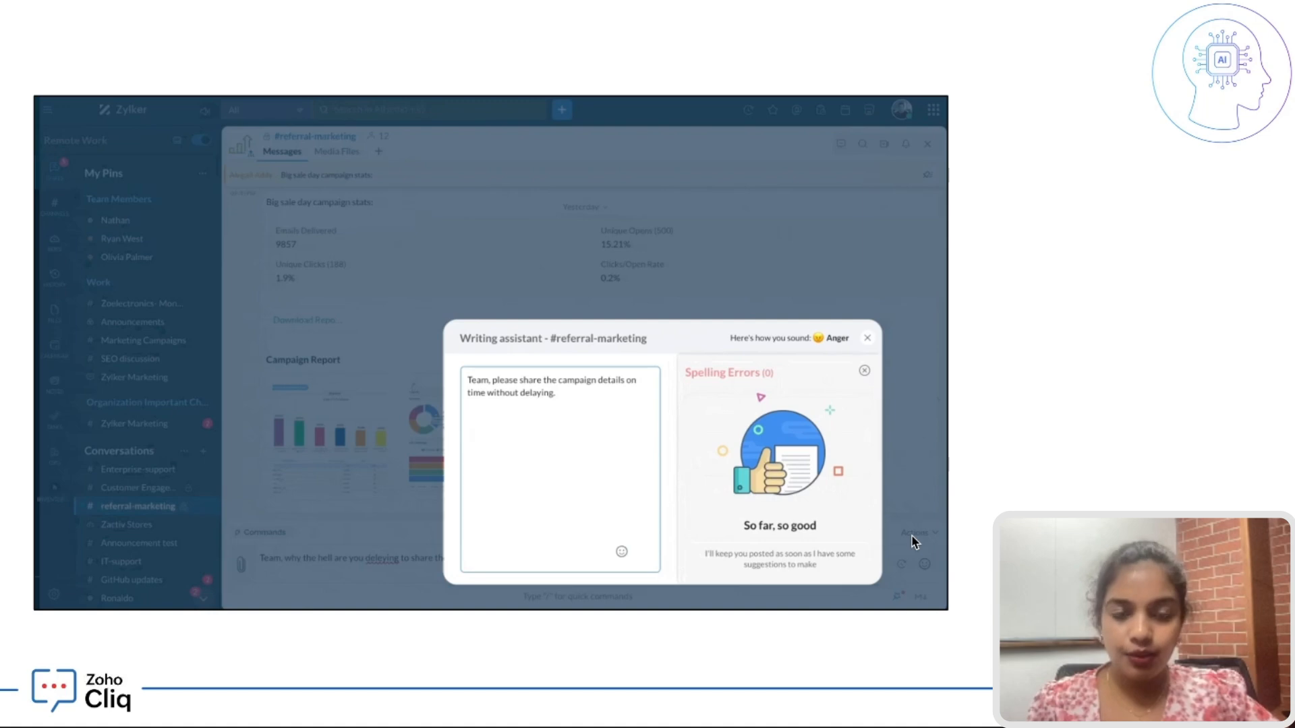
click(867, 337)
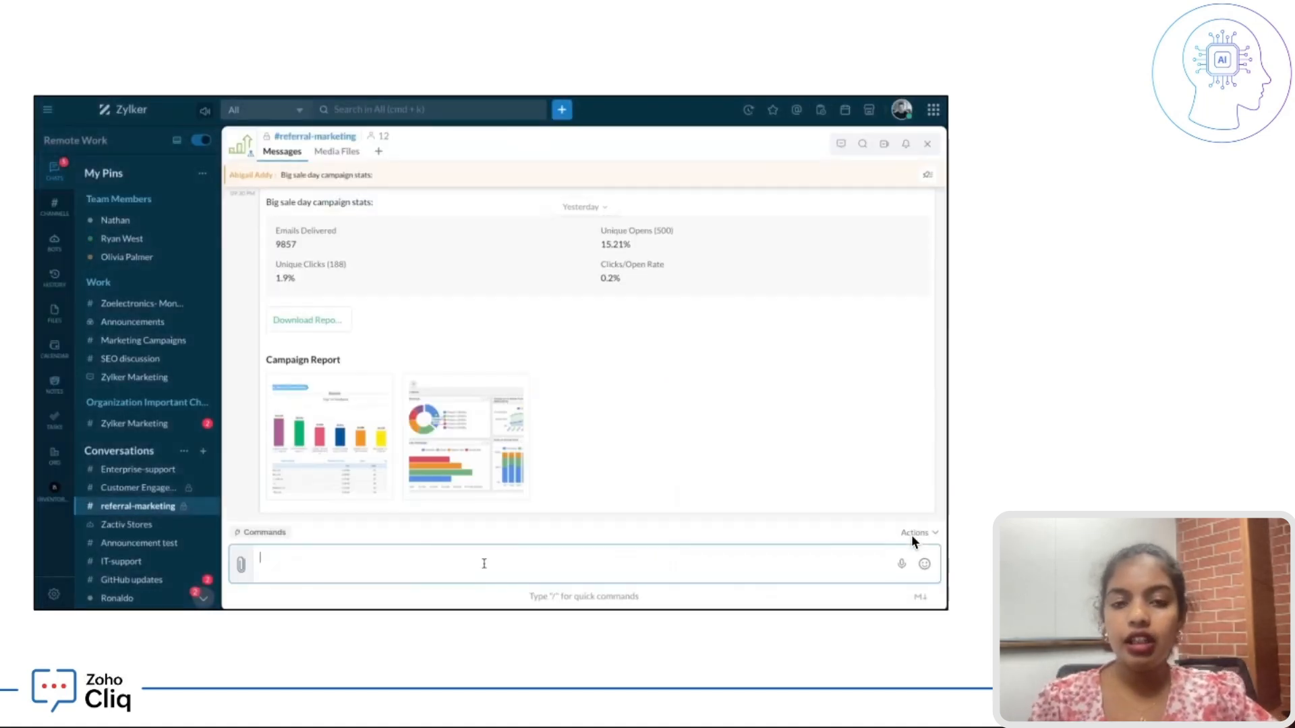
text(Team, why the hell are you delaying to share the campaign stats?)
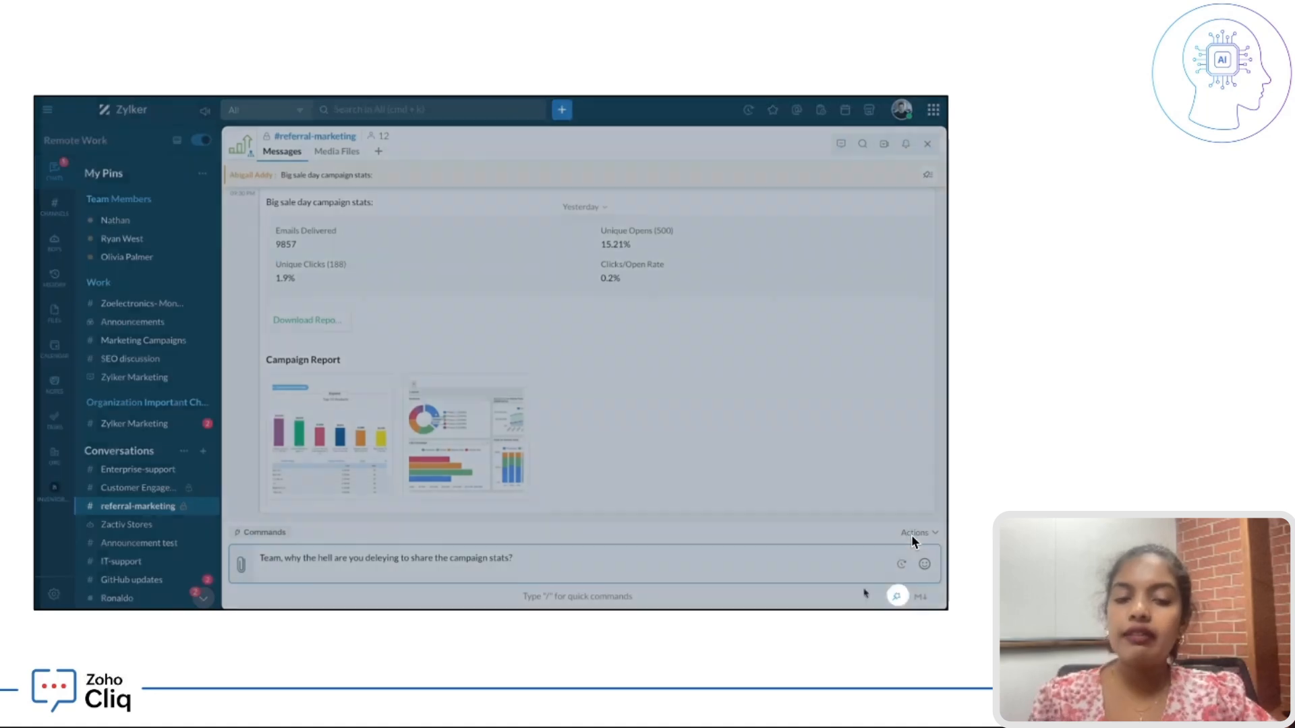